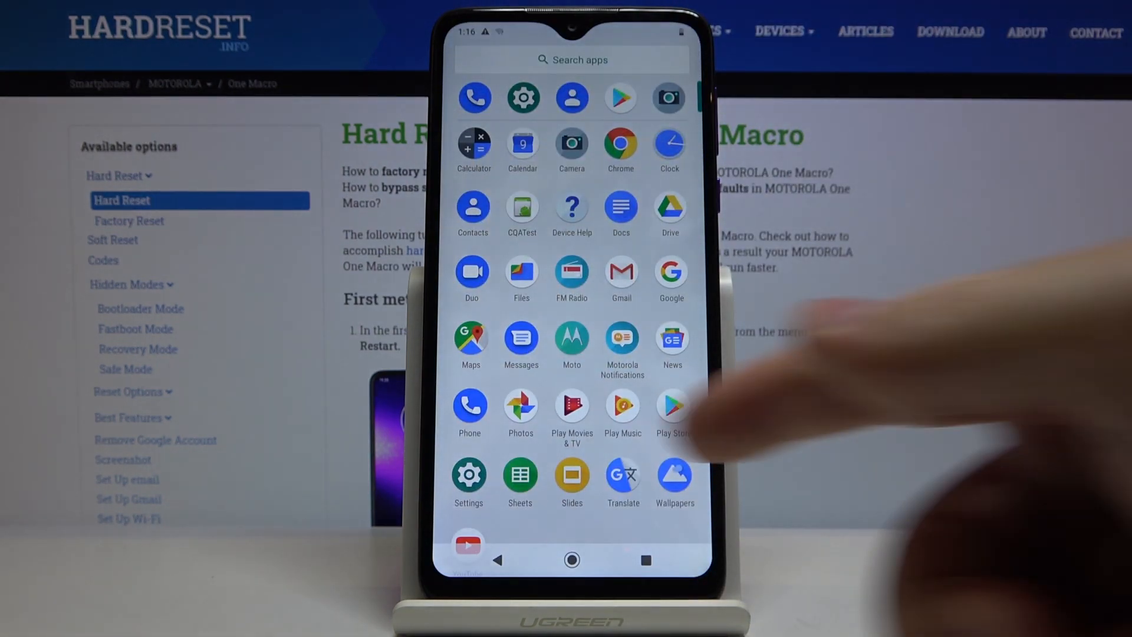
- Launch Settings and go to the Apps & notifications page
{"action": "left_click", "coordinate": [468, 473]}
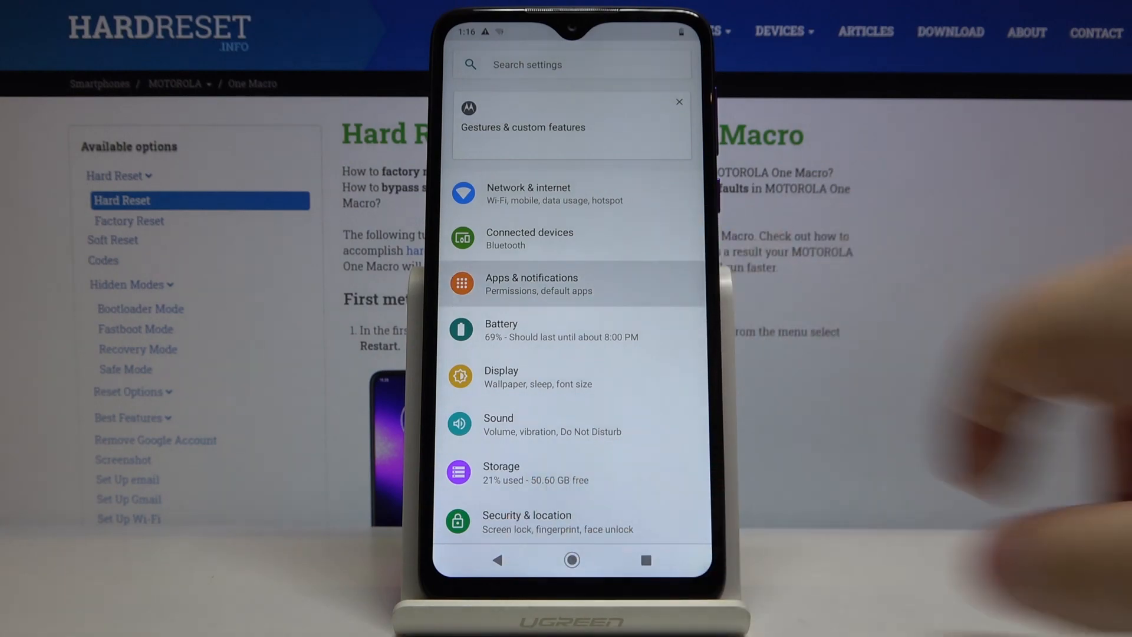
{"action": "left_click", "coordinate": [570, 283]}
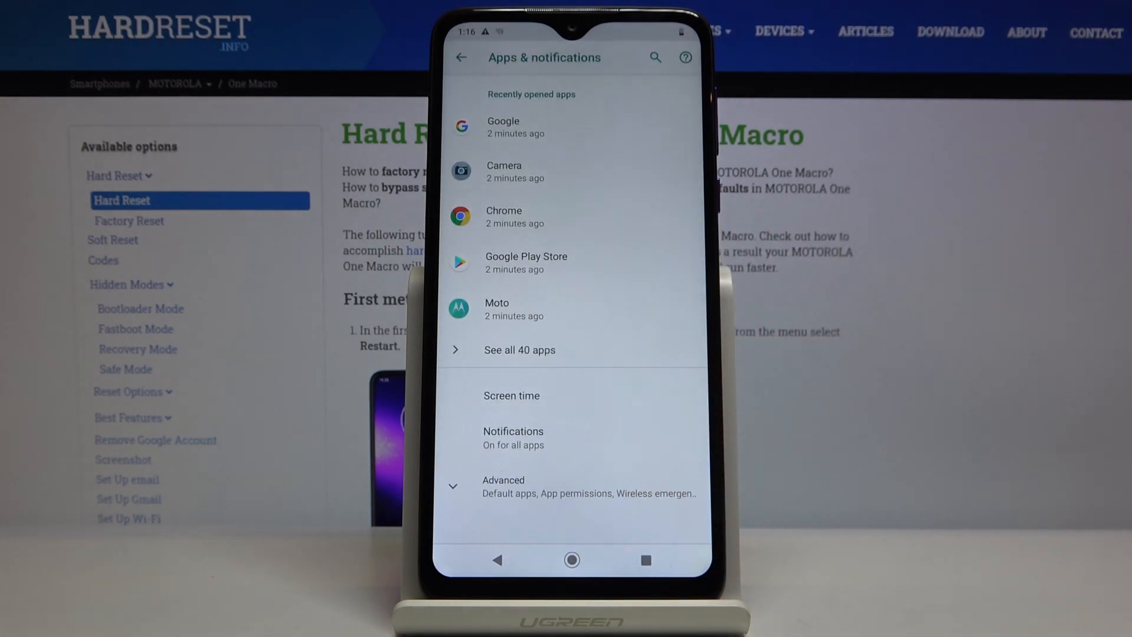
- Navigate via Advanced and Special app access to the Files app's Install unknown apps page
{"action": "left_click", "coordinate": [503, 485]}
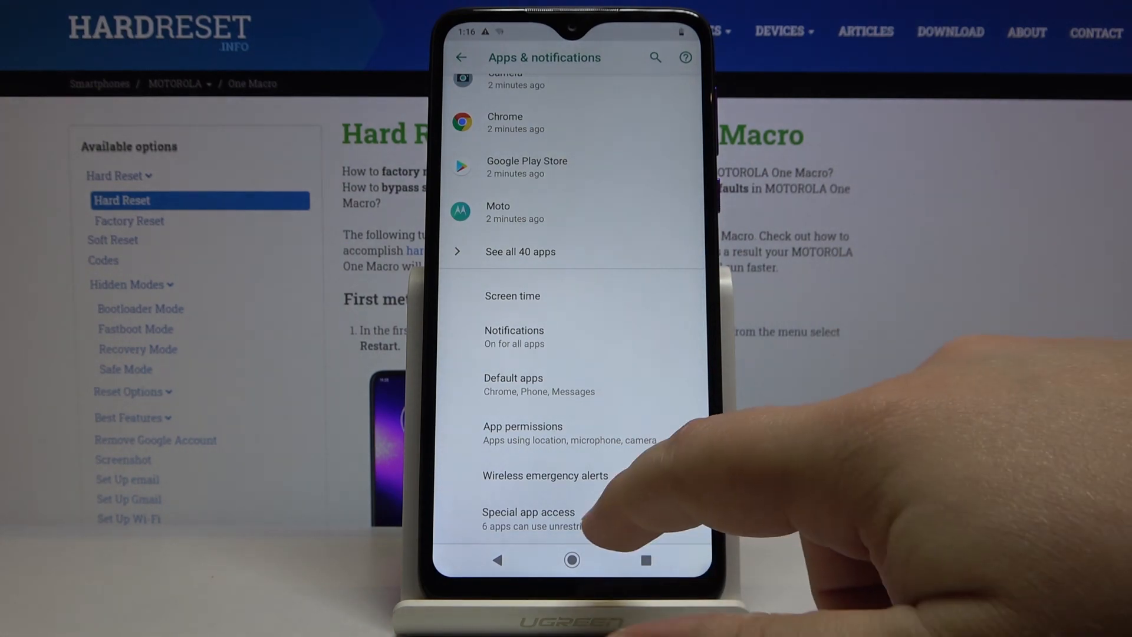
{"action": "left_click", "coordinate": [528, 517]}
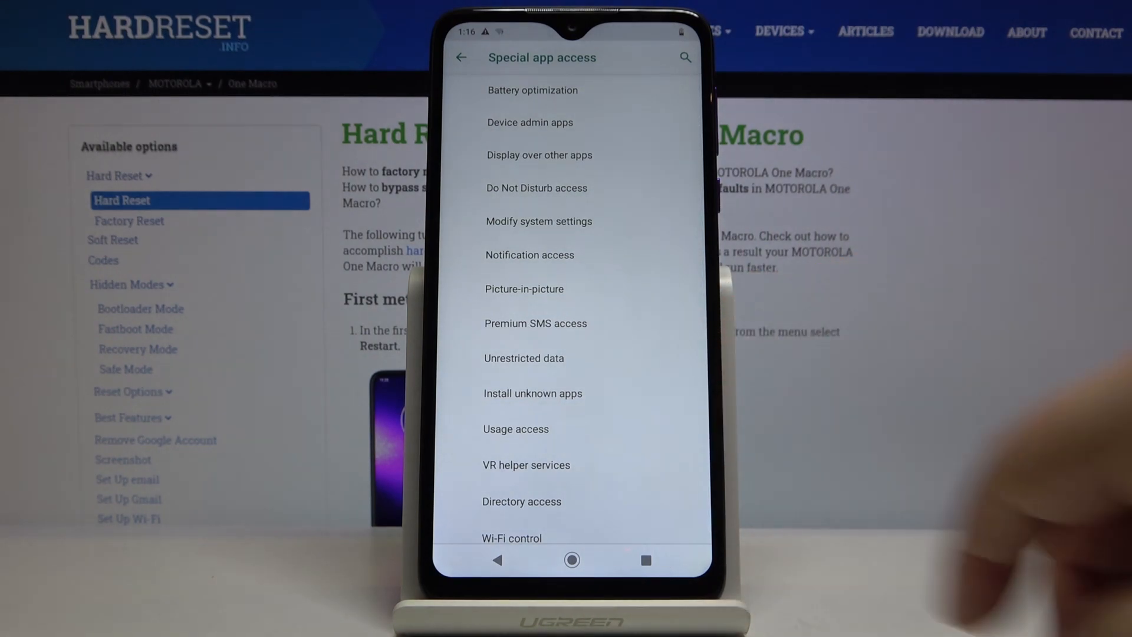
{"action": "left_click", "coordinate": [532, 392]}
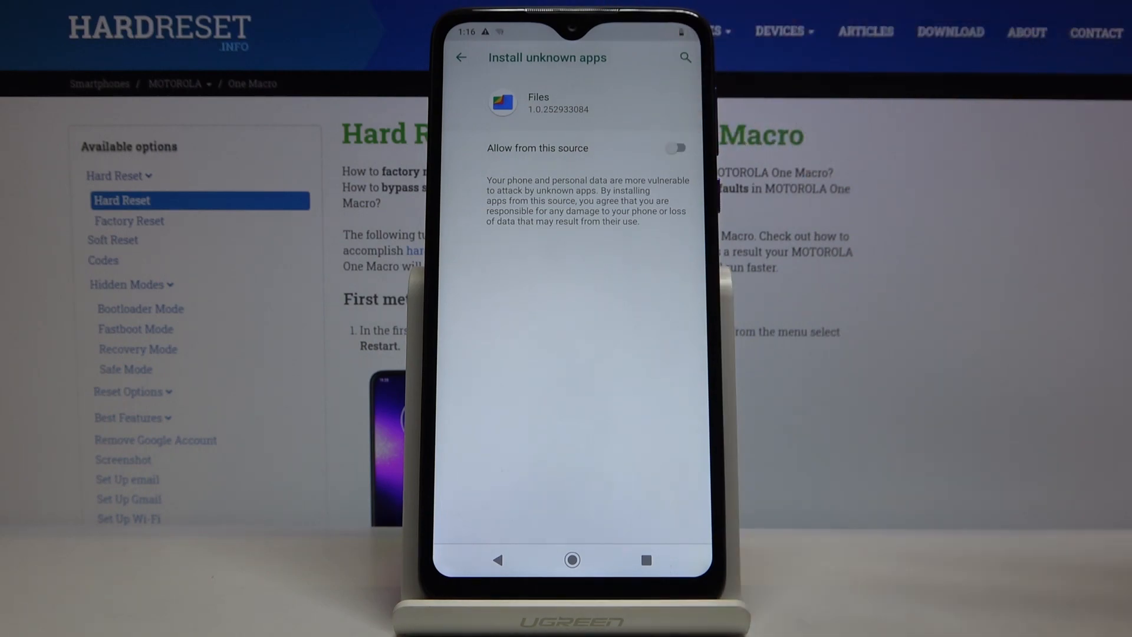
- Turn on 'Allow from this source' for Files and return to the install-unknown-apps list
{"action": "left_click", "coordinate": [675, 148]}
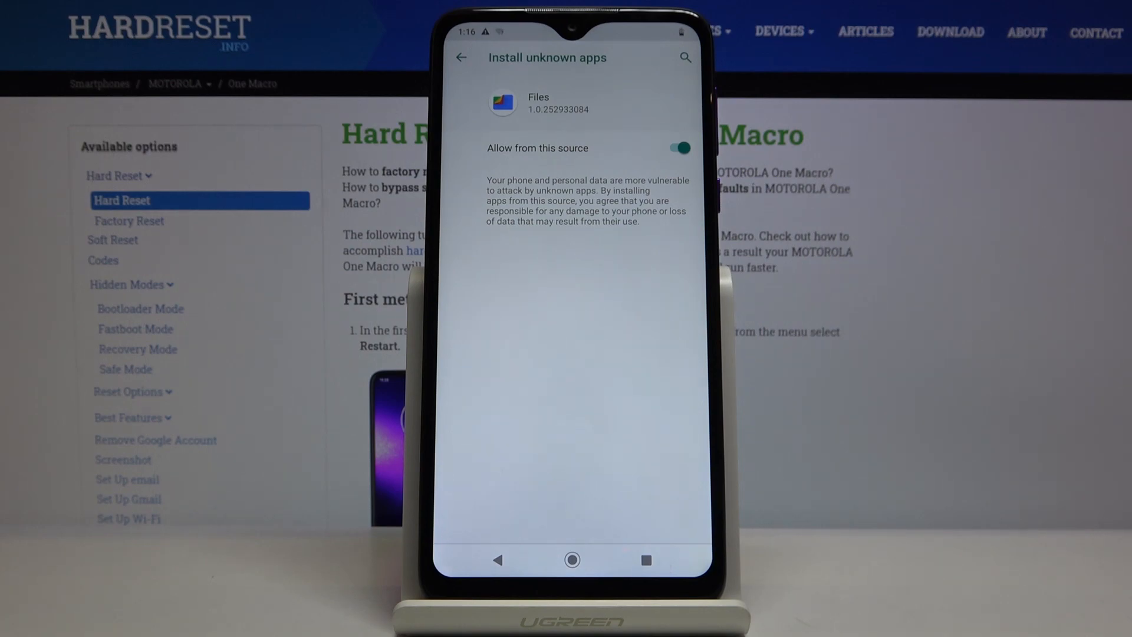
{"action": "left_click", "coordinate": [461, 58]}
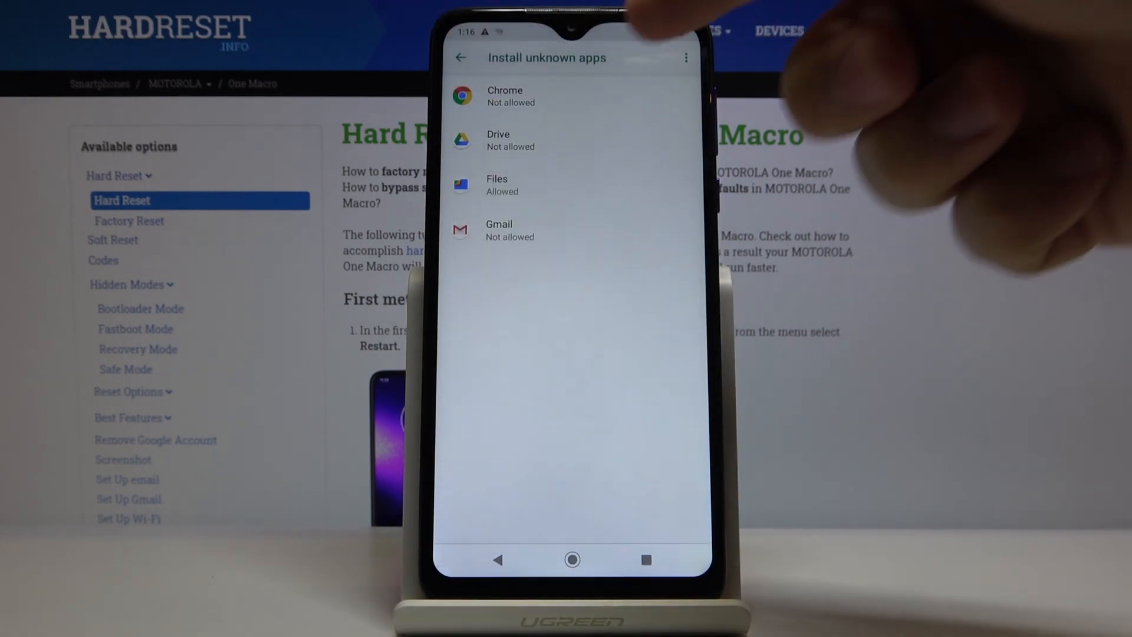